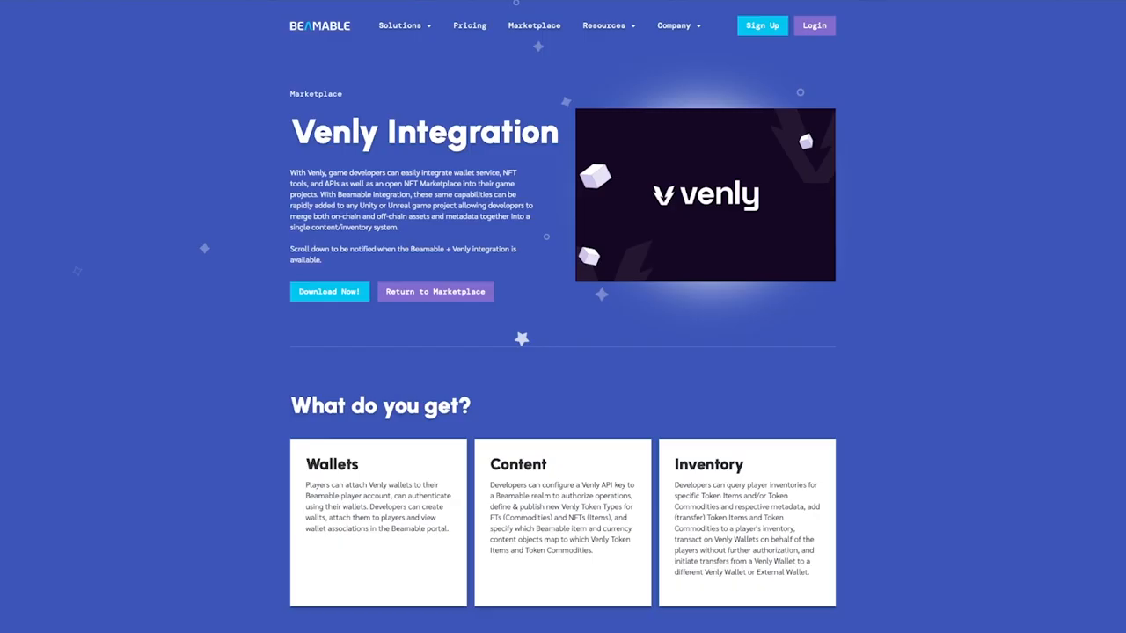
- Scroll through the README's requirements and repository structure sections
scroll(down, 3)
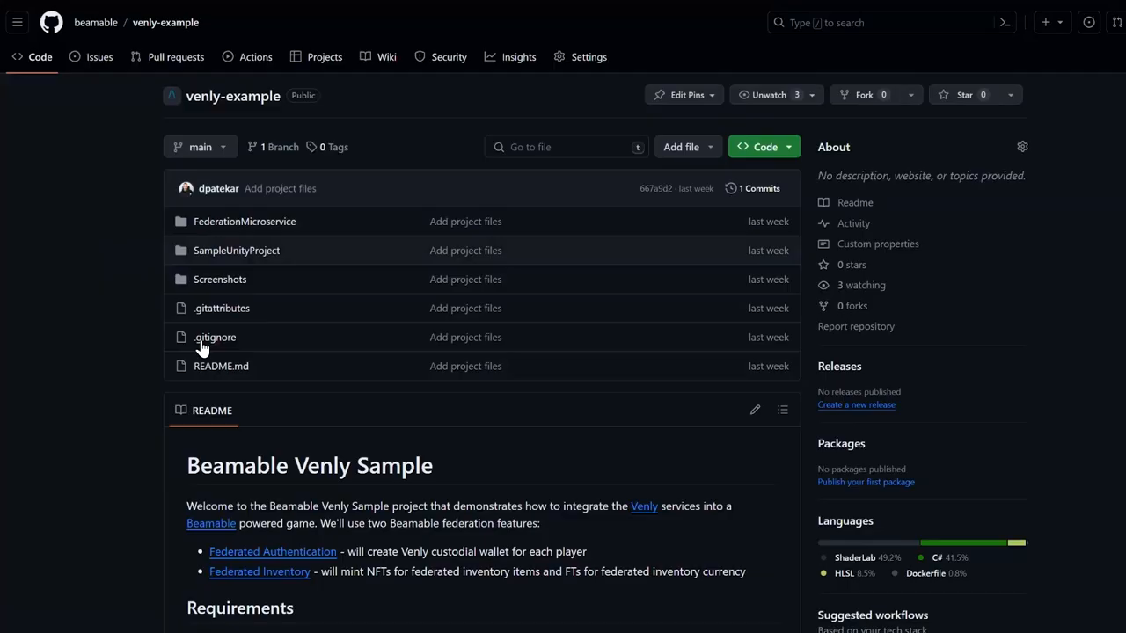
scroll(down, 3)
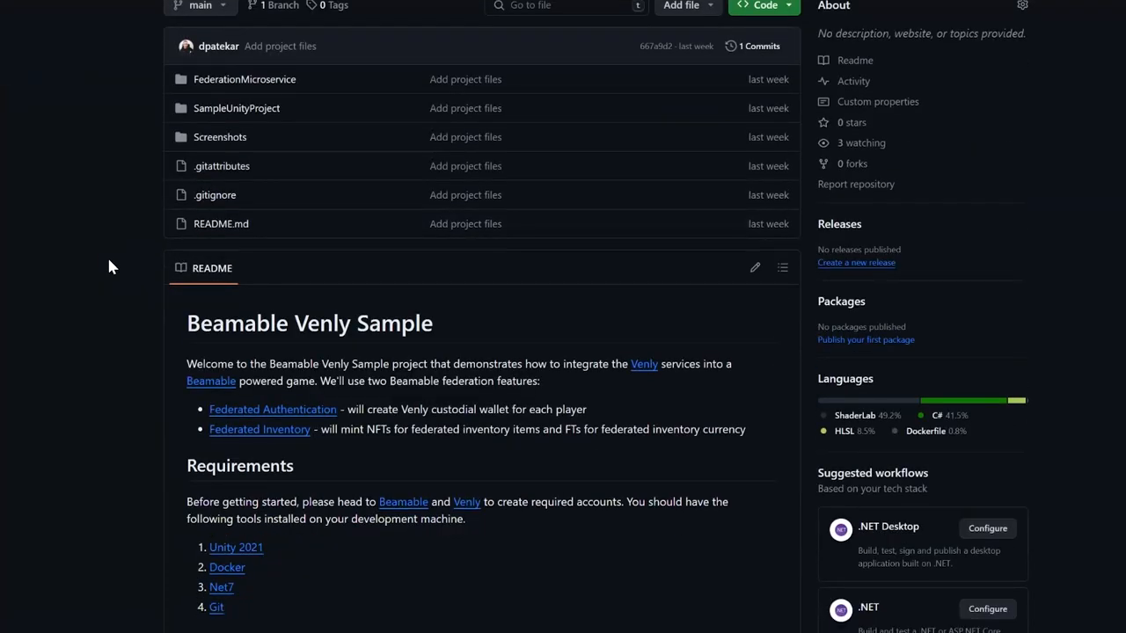
scroll(down, 3)
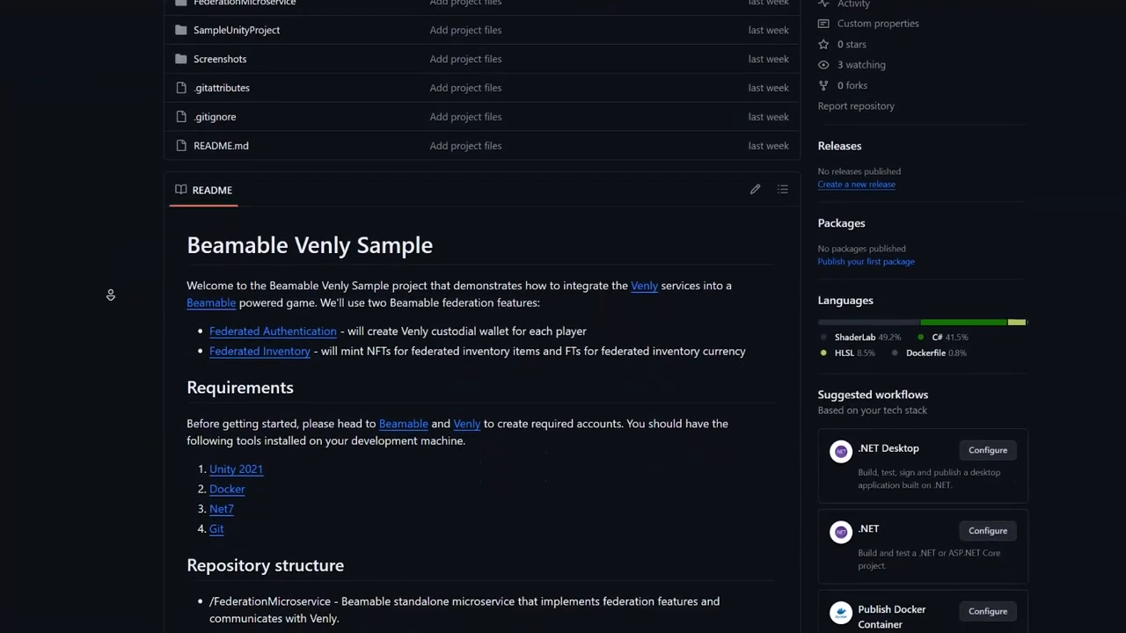
scroll(down, 3)
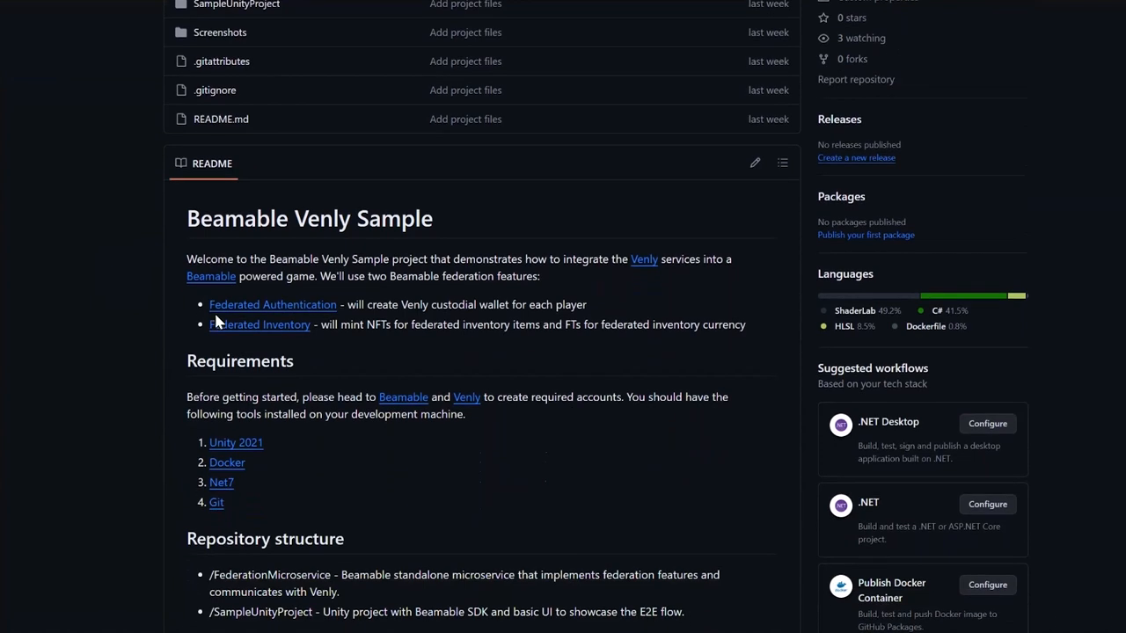
mouse_move(218, 320)
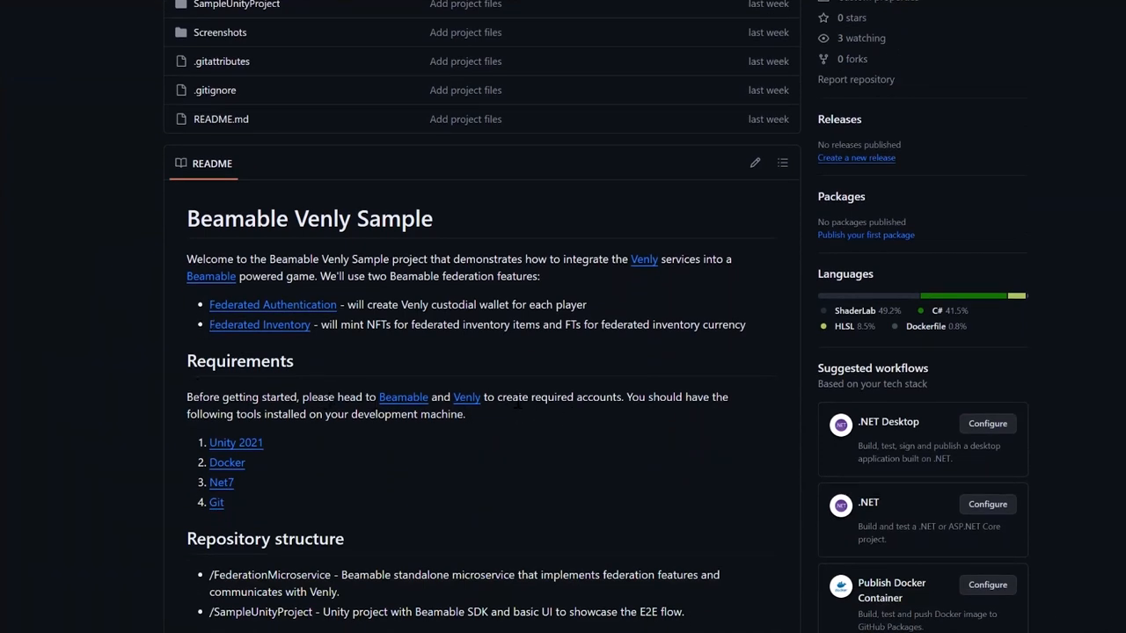
scroll(down, 3)
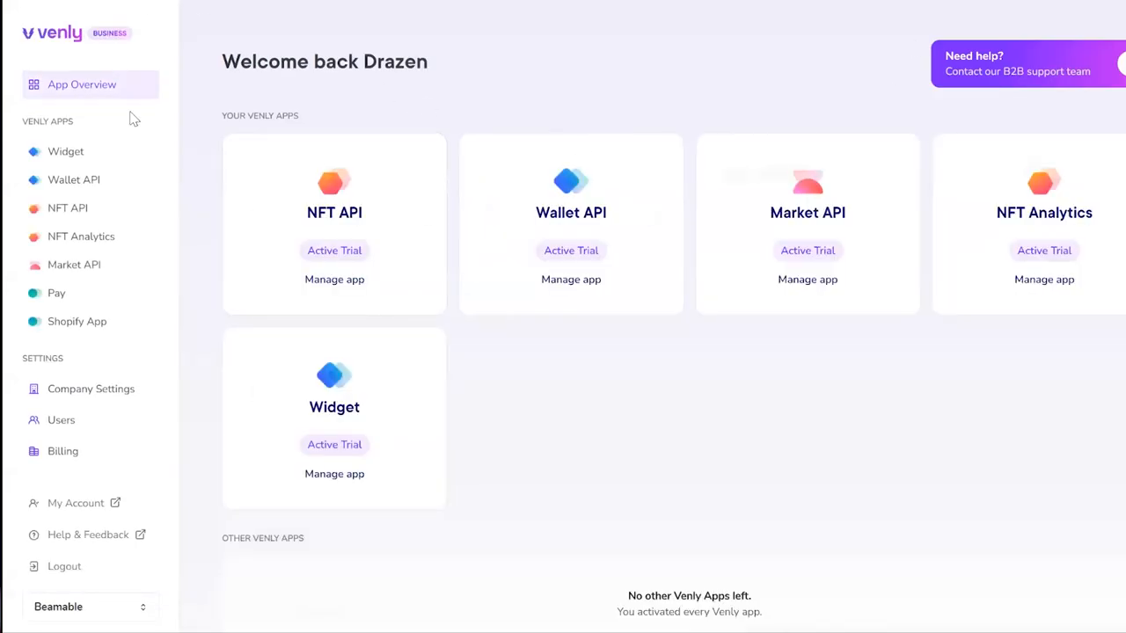
mouse_move(295, 238)
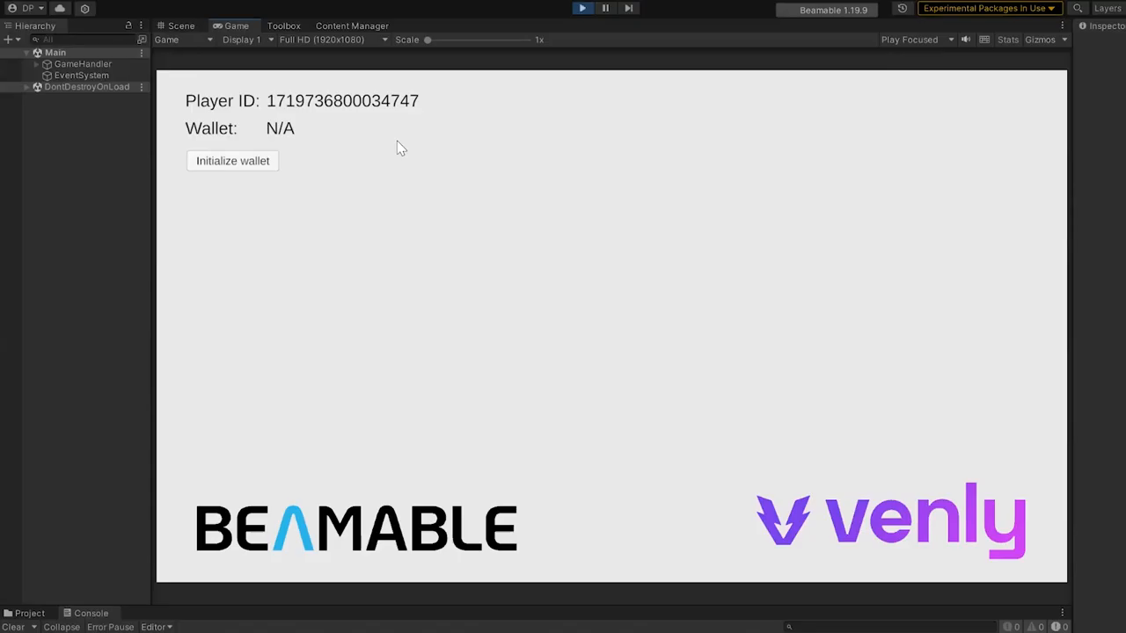
- Initialize the player's Venly wallet in the running game and wait for its address to load
click(233, 162)
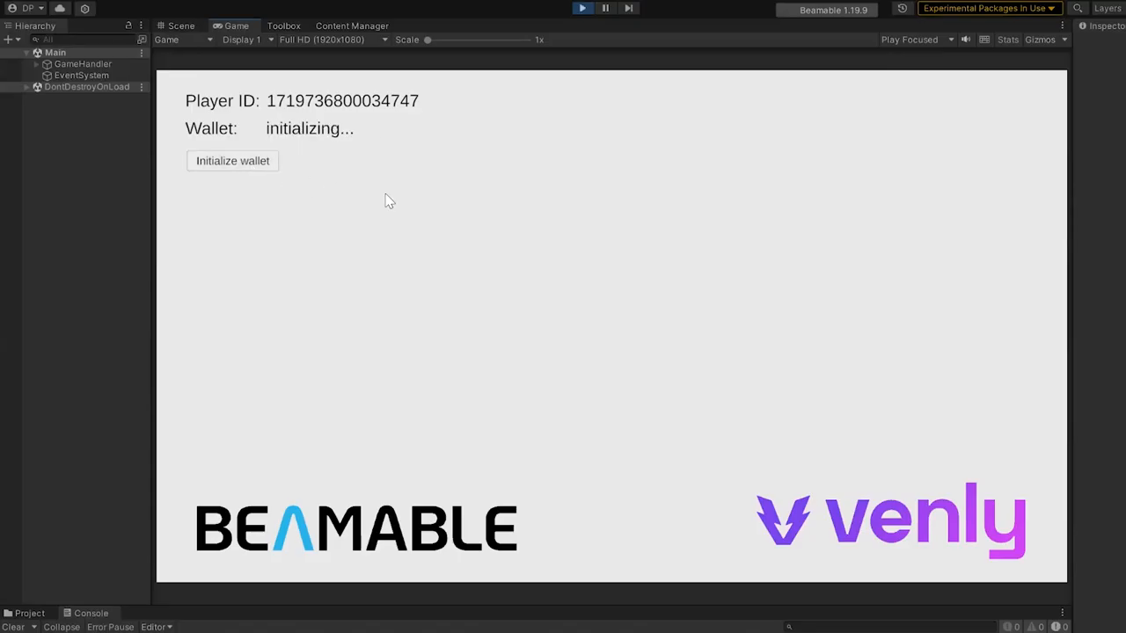
click(232, 160)
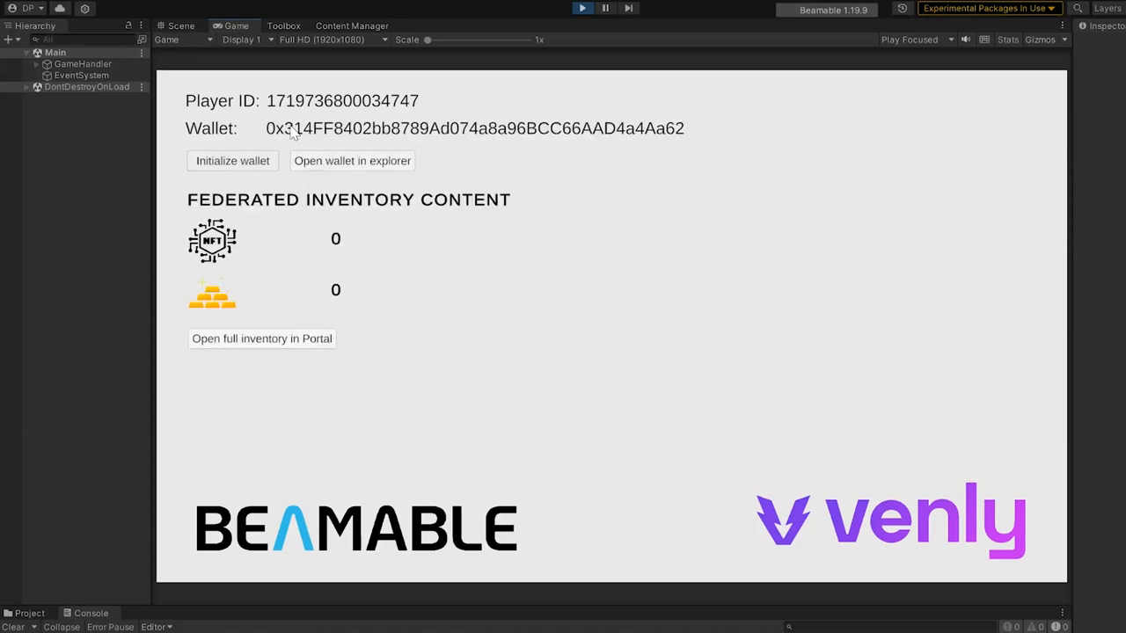
mouse_move(320, 143)
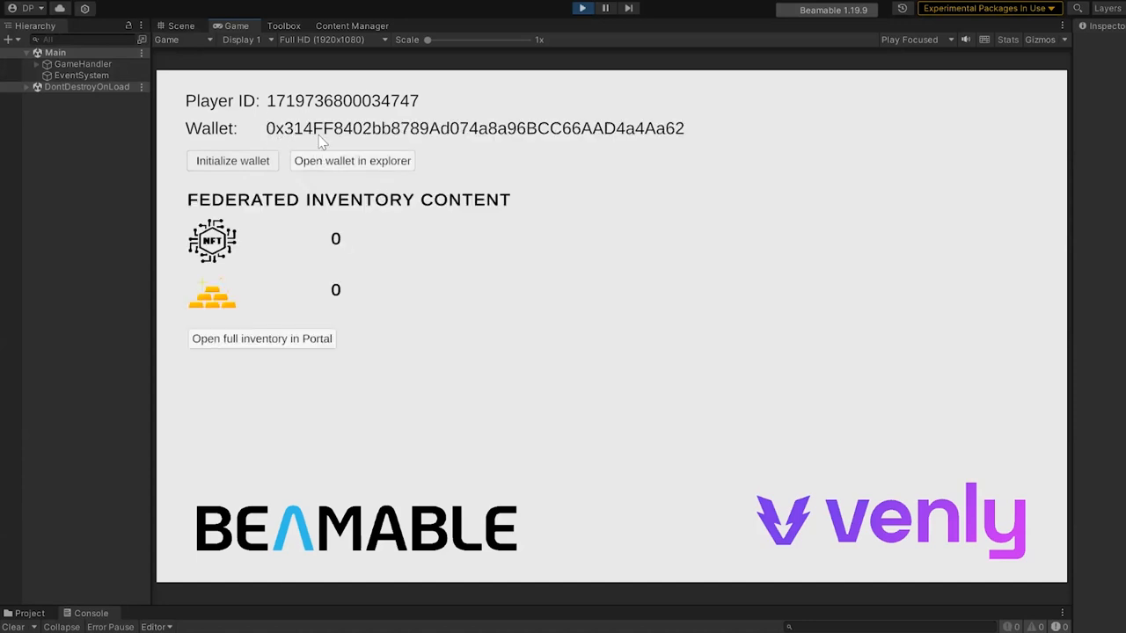
mouse_move(596, 151)
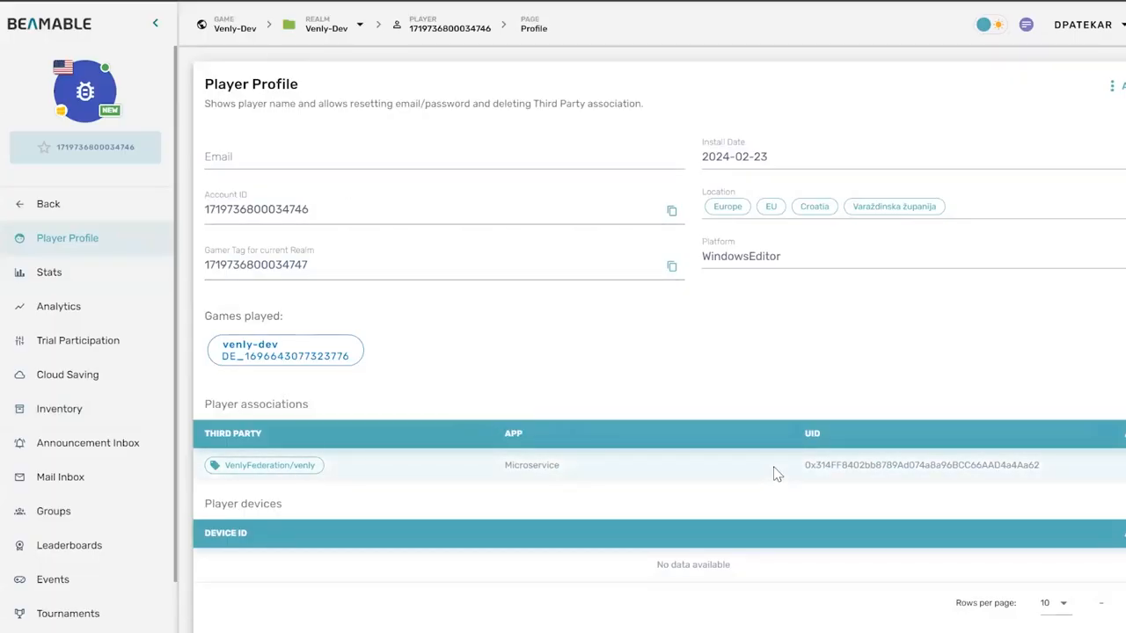
mouse_move(264, 465)
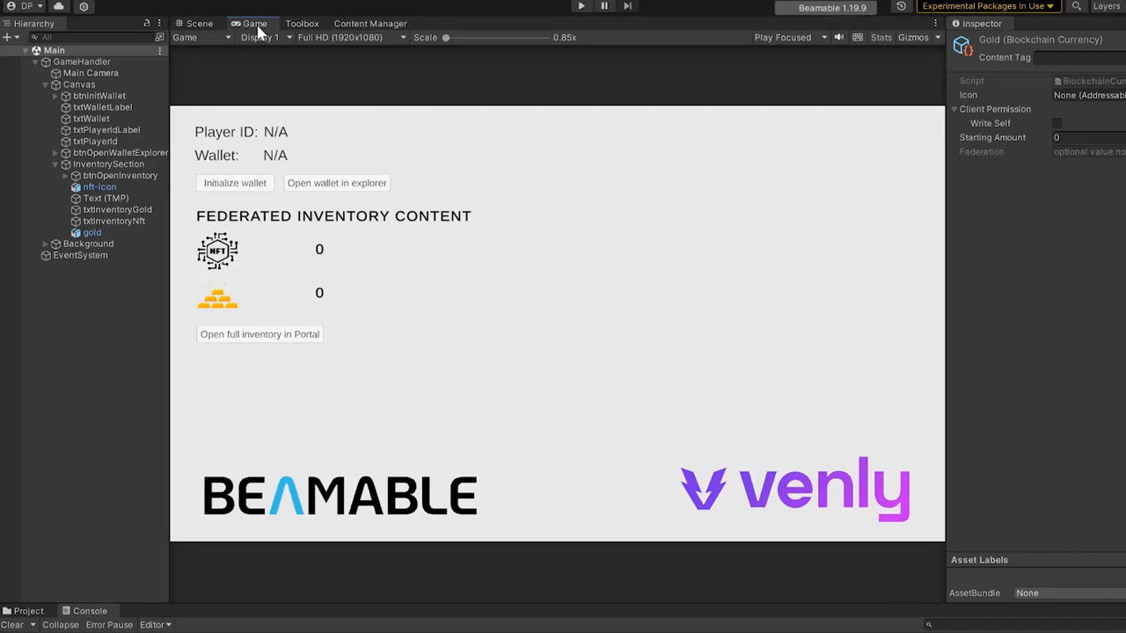
- Show the blockchain_currency items under the currency group in Content Manager
click(369, 23)
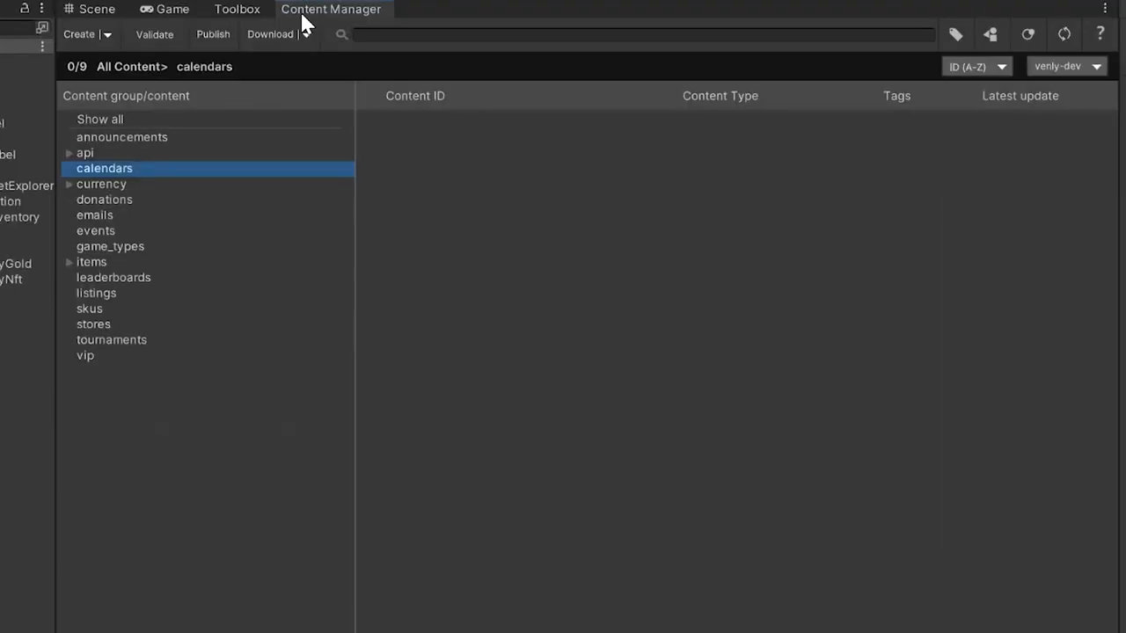
click(69, 184)
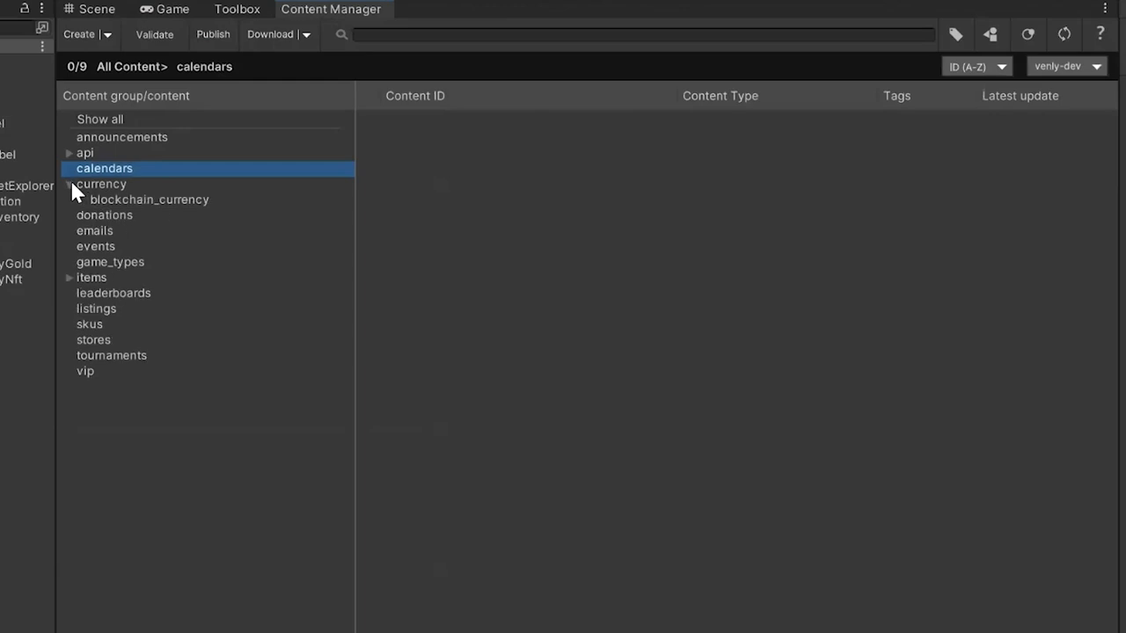
click(148, 201)
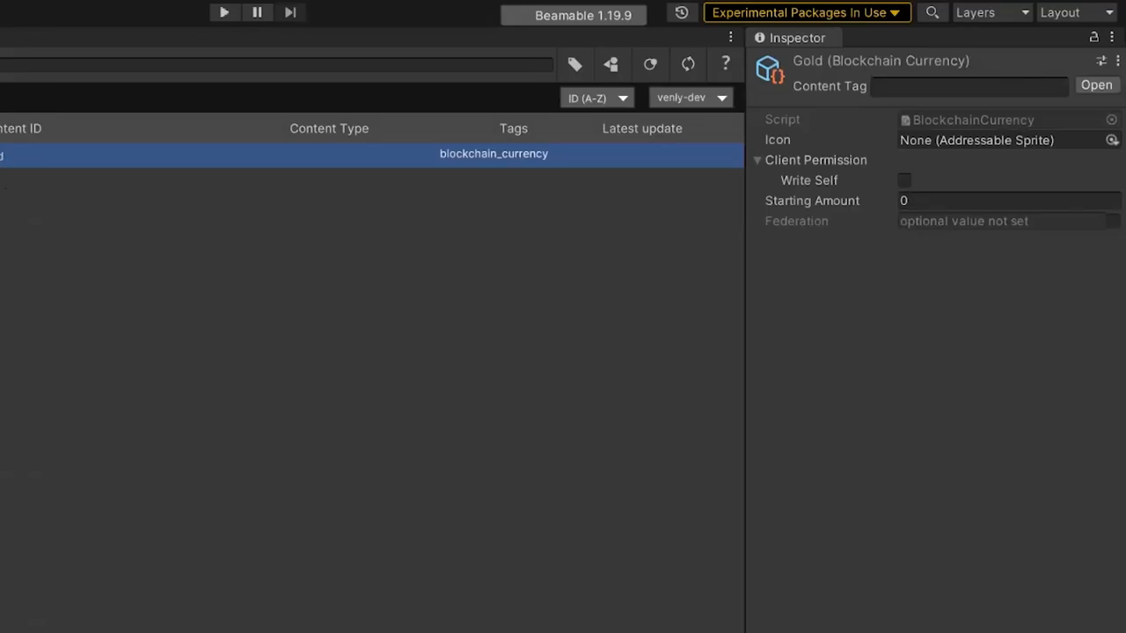
- Enable federation on Gold and set it to VenlyFederation / venly
click(1114, 222)
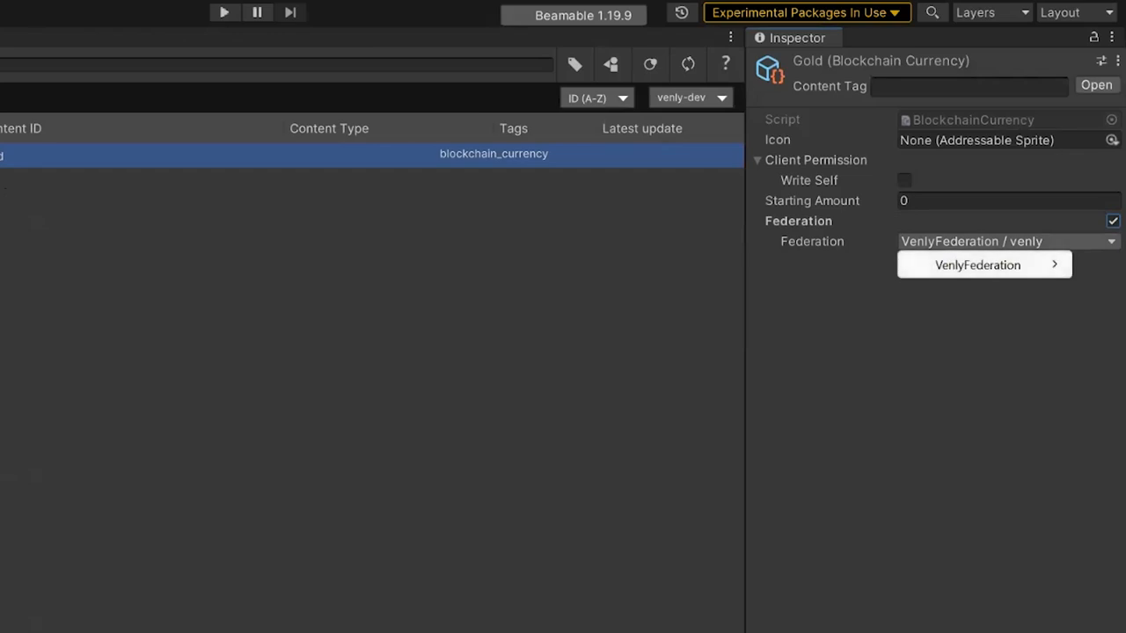
click(978, 264)
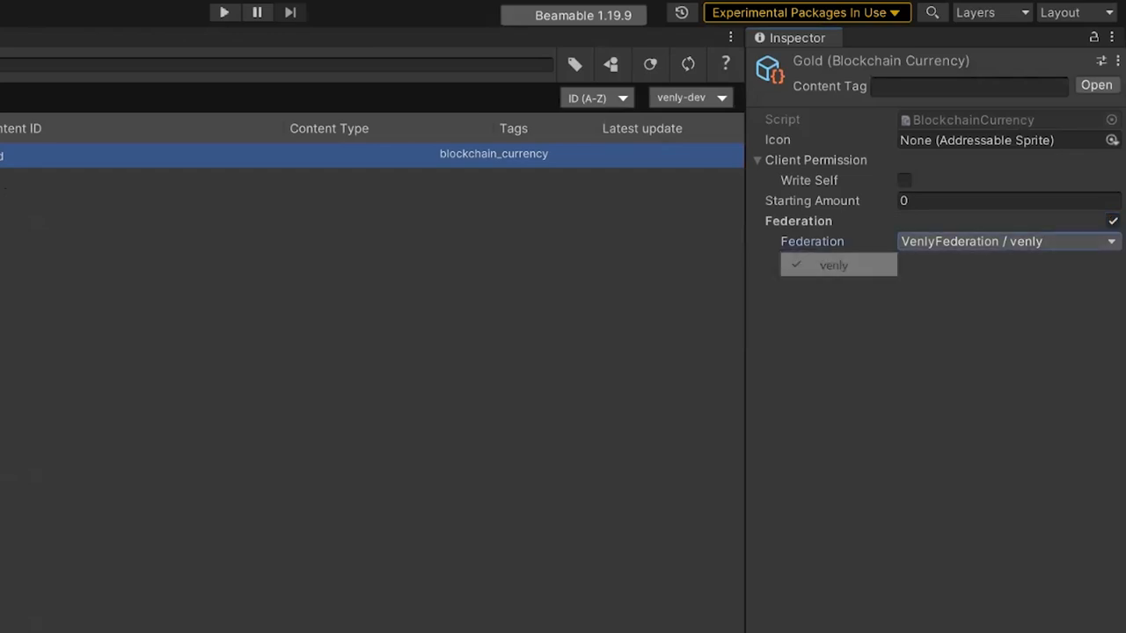